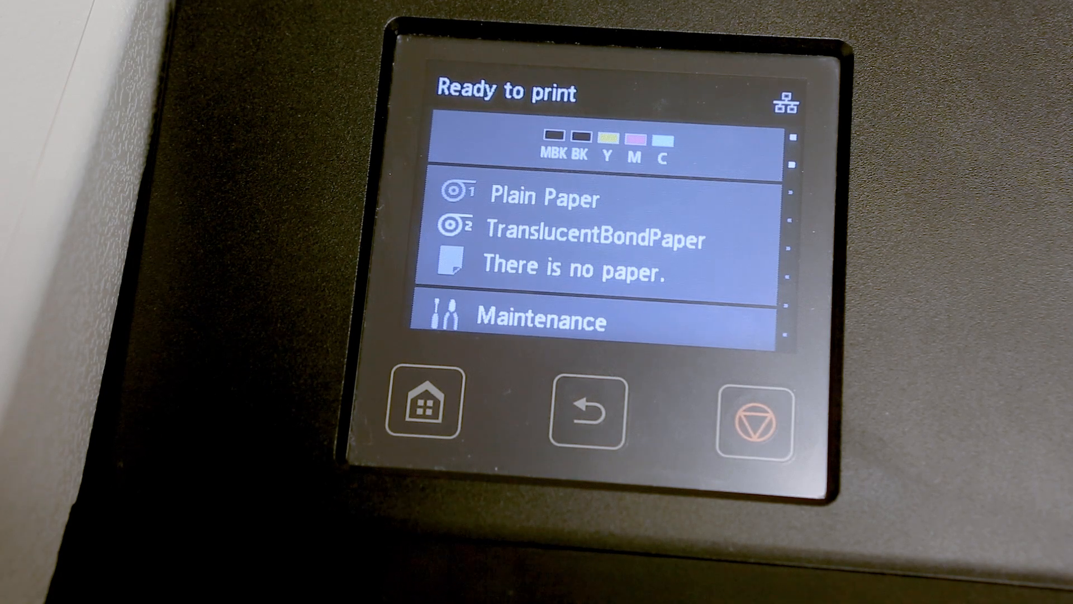
Step: Show the current estimated levels for the five inks (MBK, BK, Y, M, C) with Replace selected
click(616, 140)
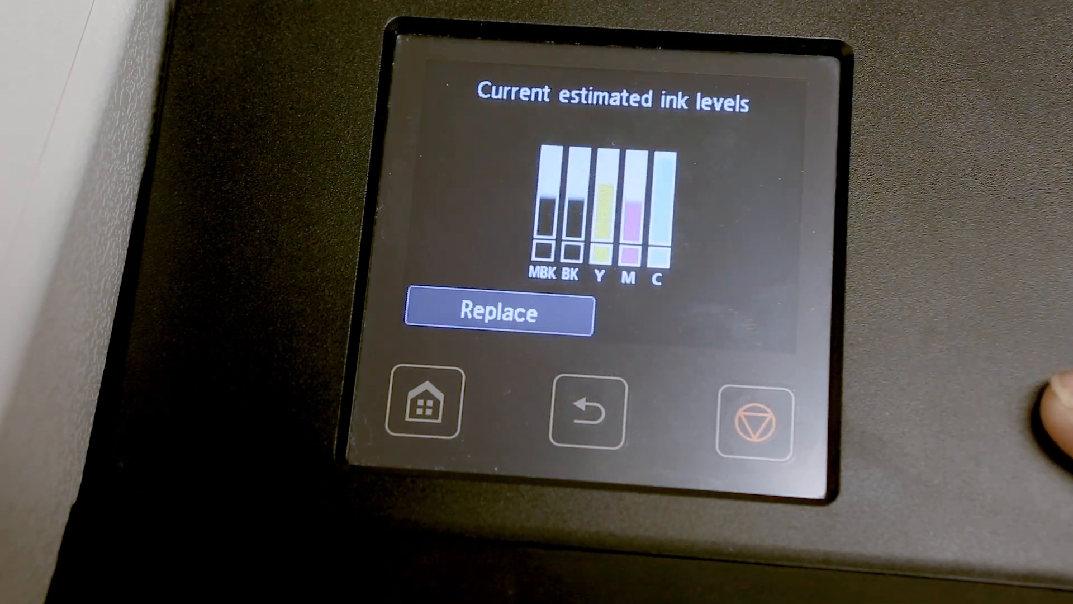